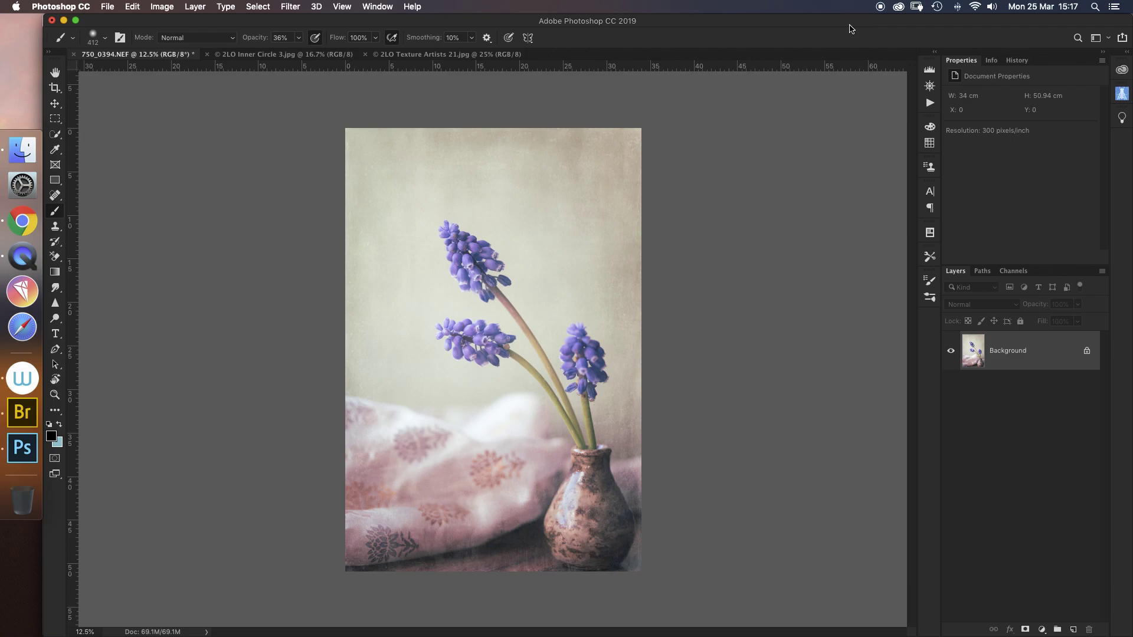
pyautogui.moveTo(764, 190)
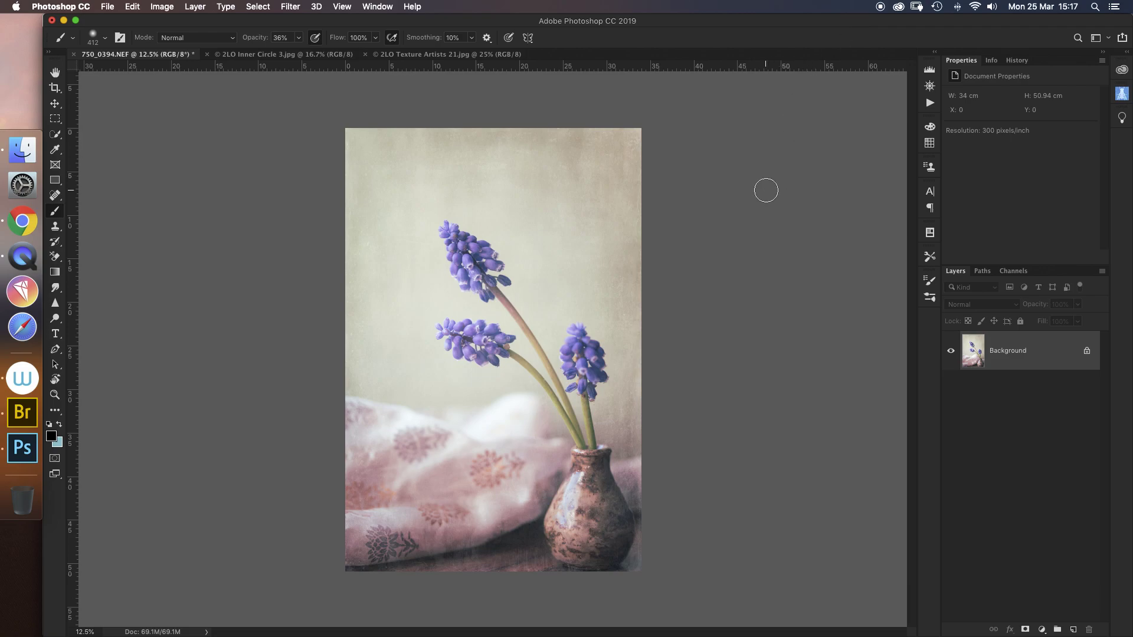
# Duplicate the Background of the muscari photo as Layer 1.
pyautogui.click(54, 72)
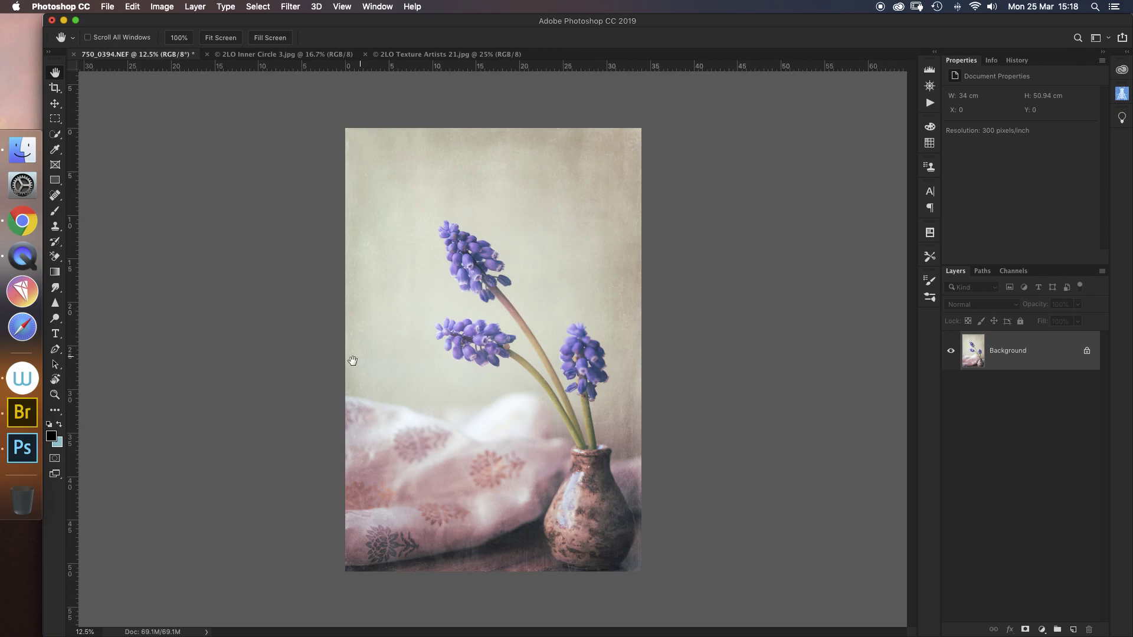
pyautogui.moveTo(908, 352)
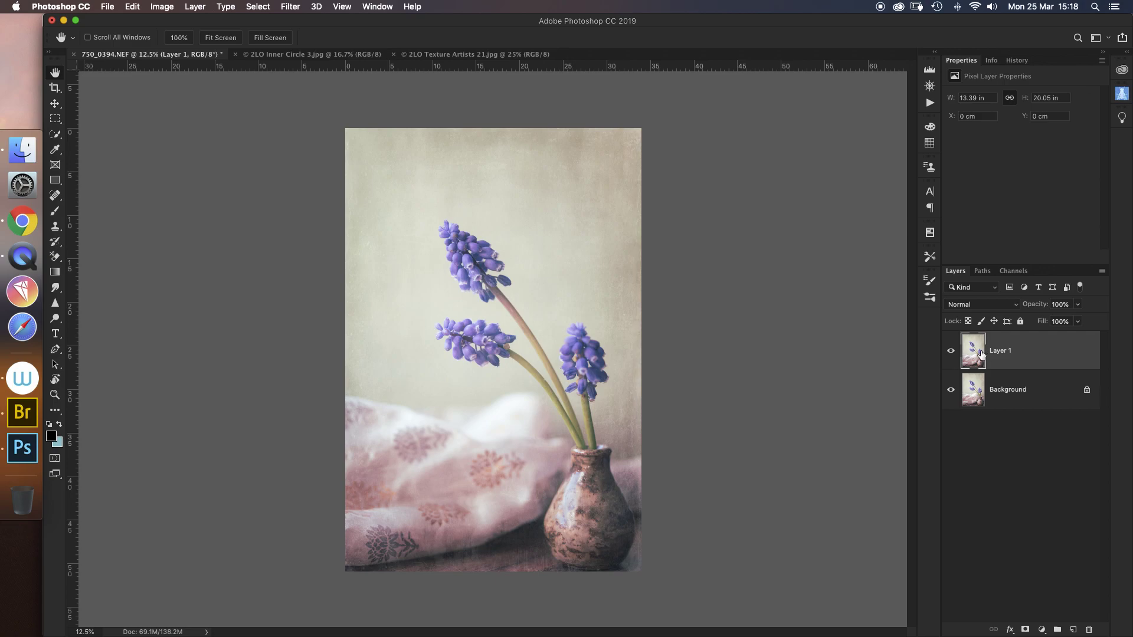
pyautogui.moveTo(975, 351)
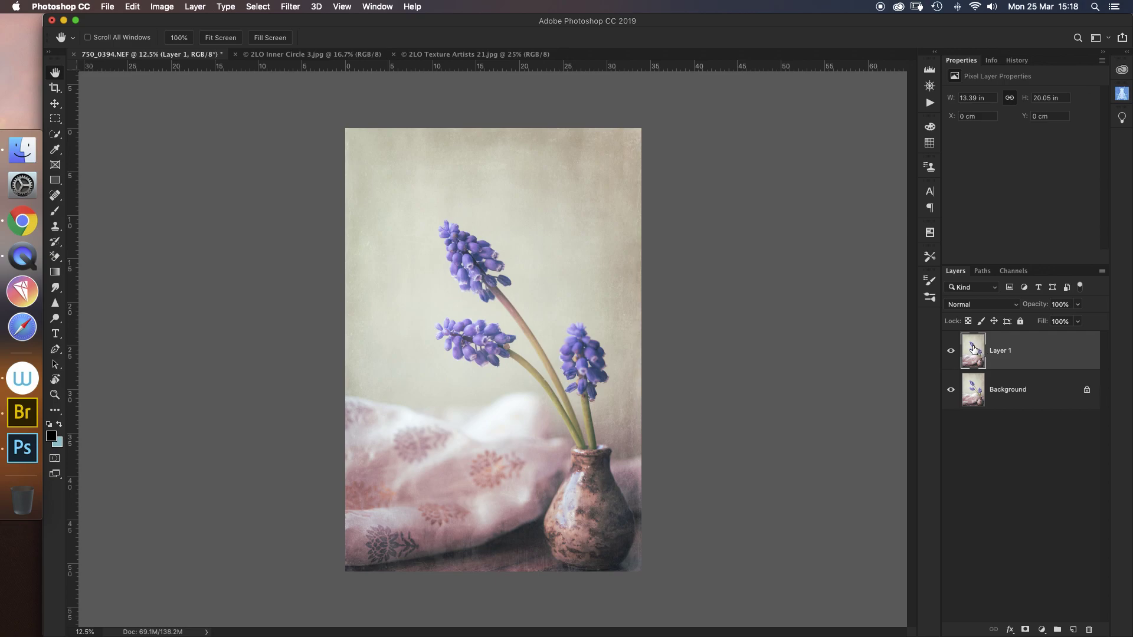
pyautogui.click(290, 8)
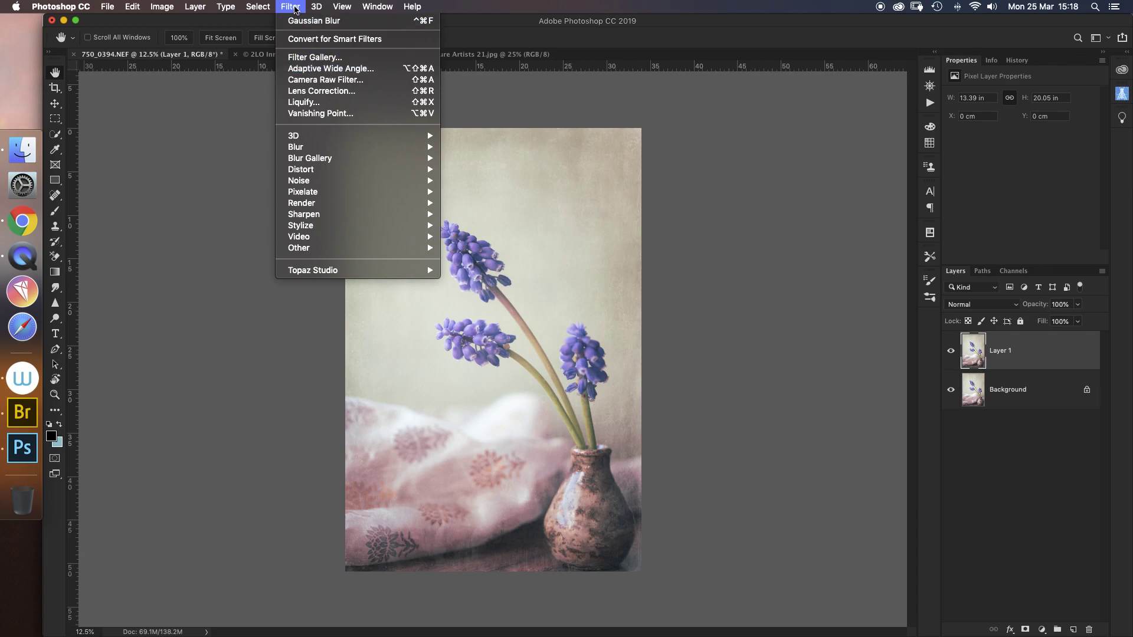
pyautogui.moveTo(295, 148)
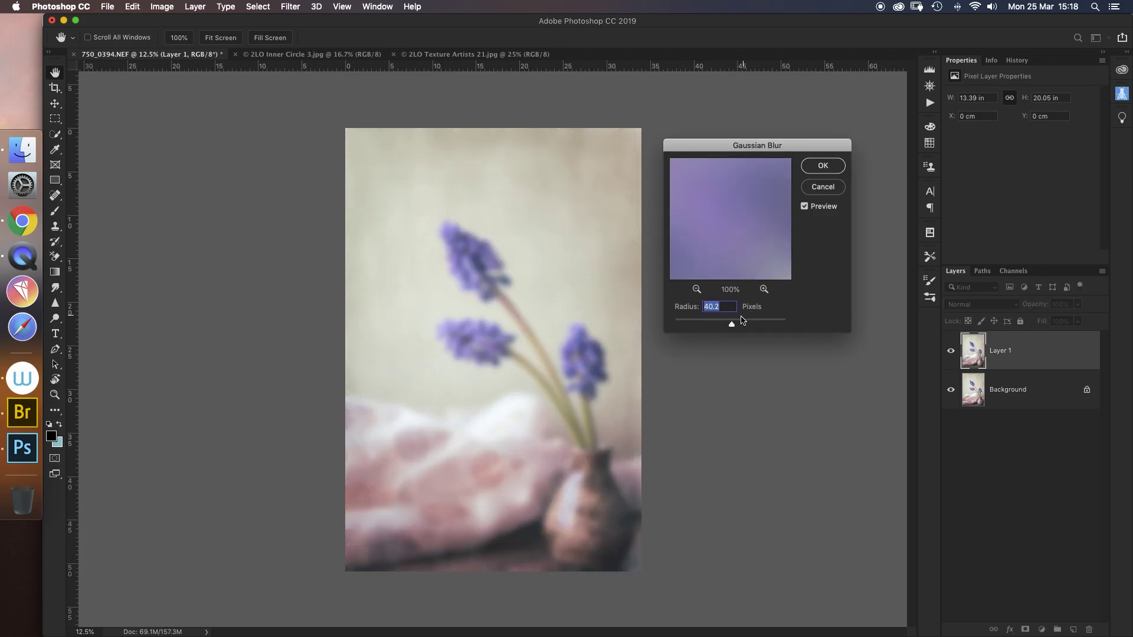
# Apply a Gaussian Blur of 14.8 pixels radius to Layer 1.
pyautogui.moveTo(731, 323); pyautogui.dragTo(705, 323)
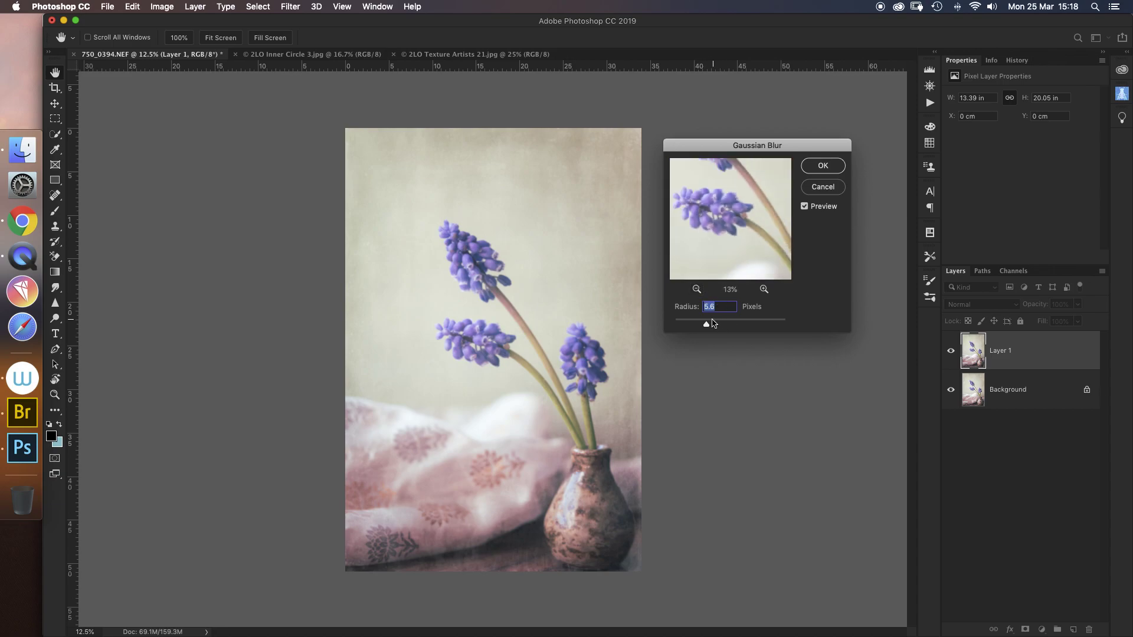
pyautogui.moveTo(707, 323); pyautogui.dragTo(723, 323)
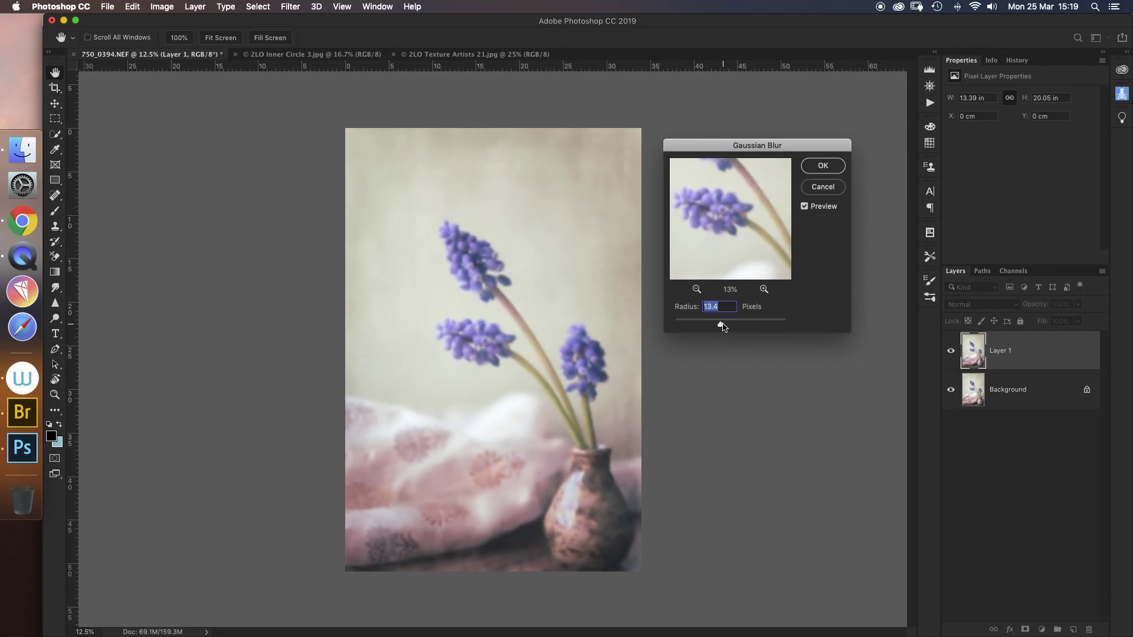
pyautogui.moveTo(711, 319); pyautogui.dragTo(724, 319)
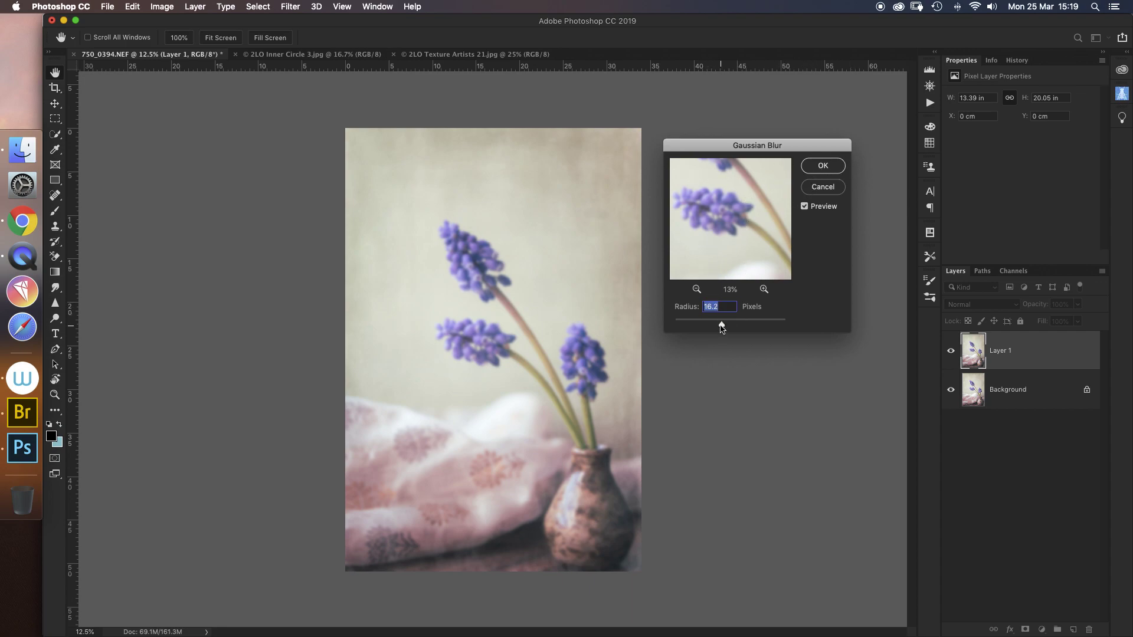
pyautogui.moveTo(729, 319); pyautogui.dragTo(720, 323)
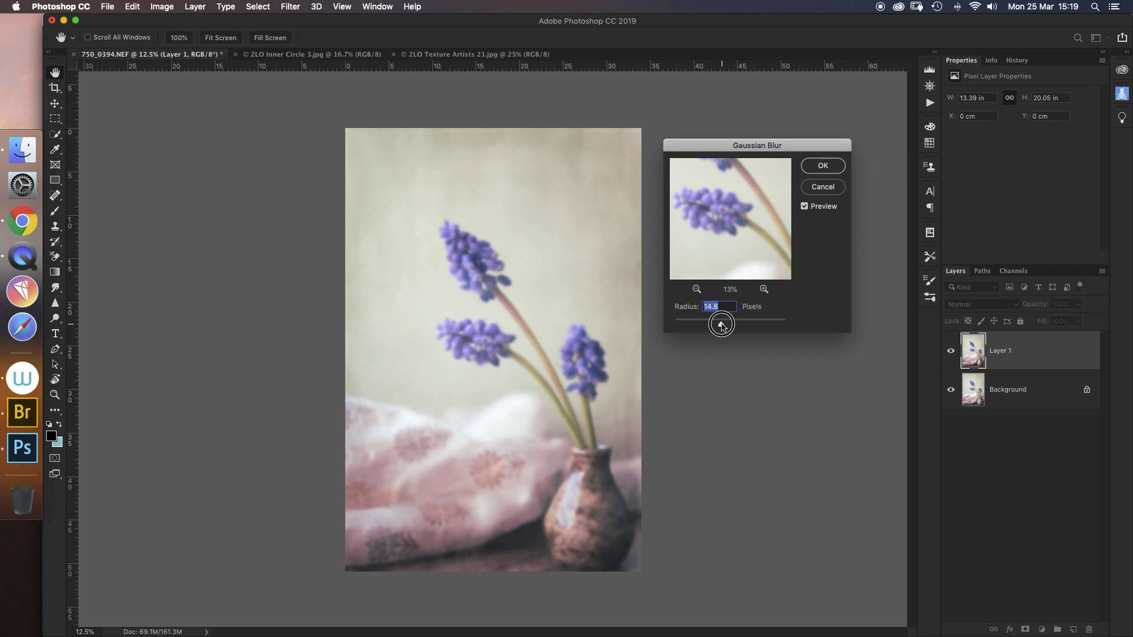
pyautogui.moveTo(823, 171)
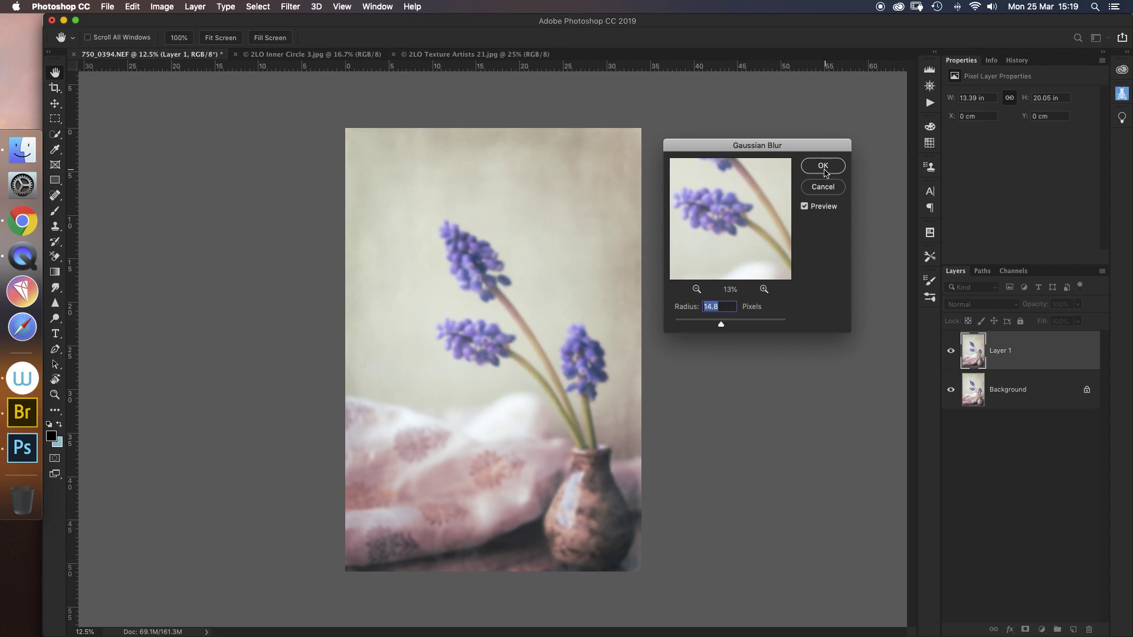
pyautogui.moveTo(820, 172)
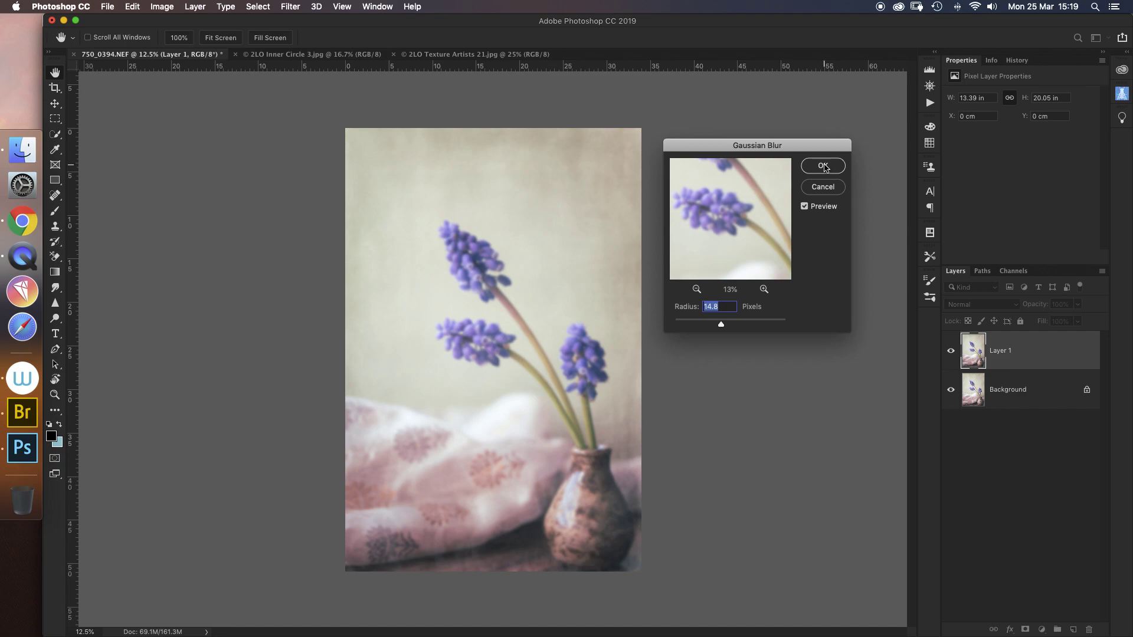
pyautogui.click(822, 165)
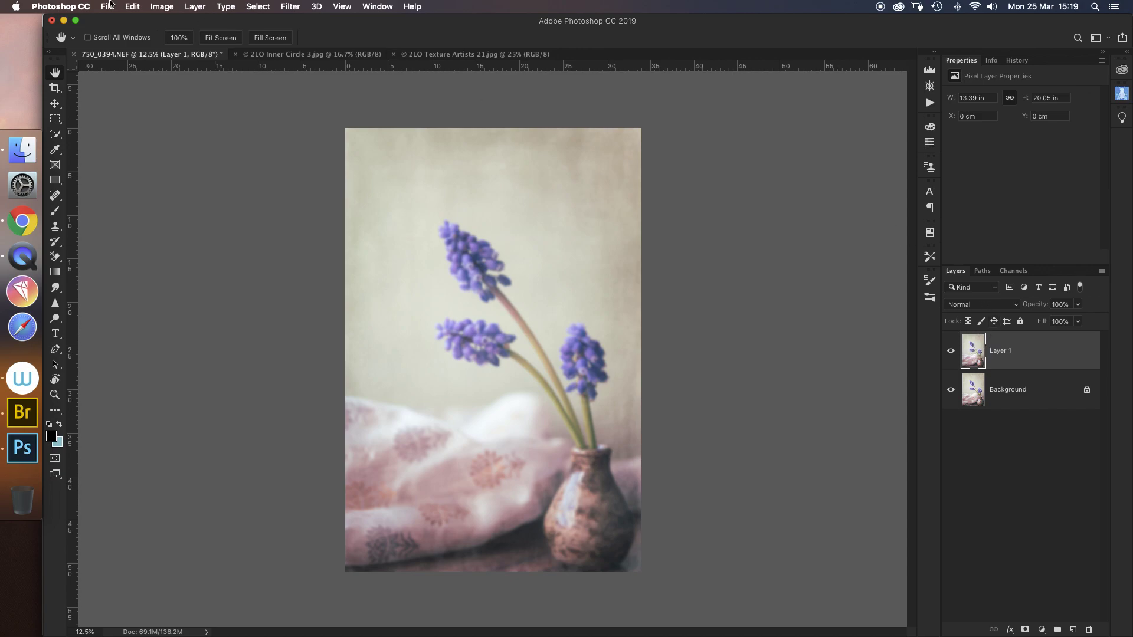
# Apply Levels to Layer 1 with input black point 65 and white point 227.
pyautogui.click(162, 7)
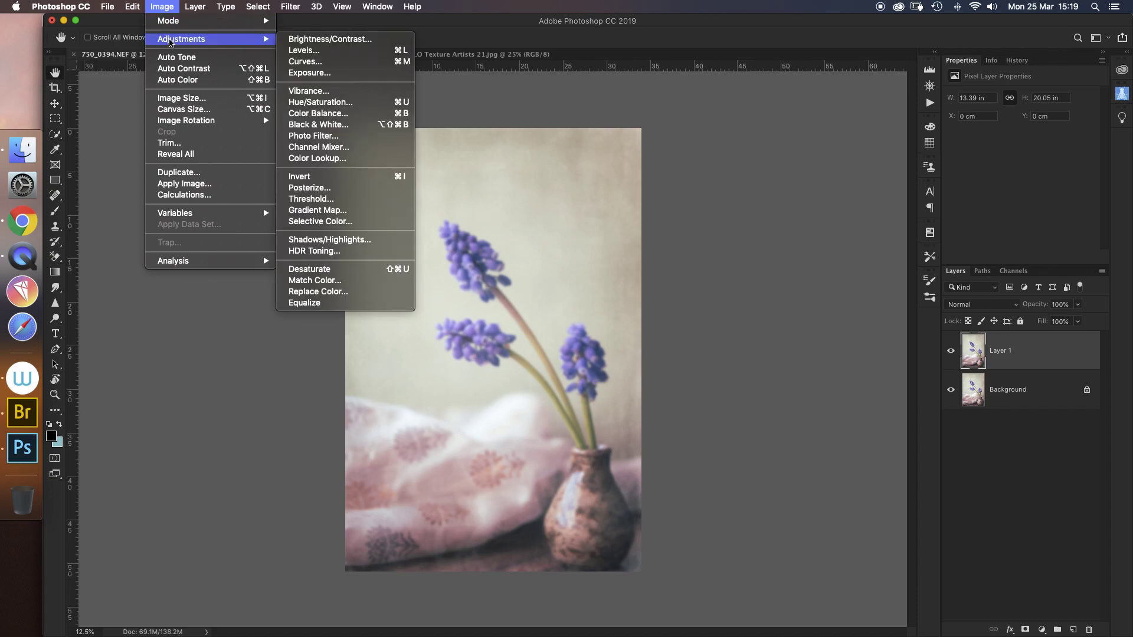
pyautogui.moveTo(303, 50)
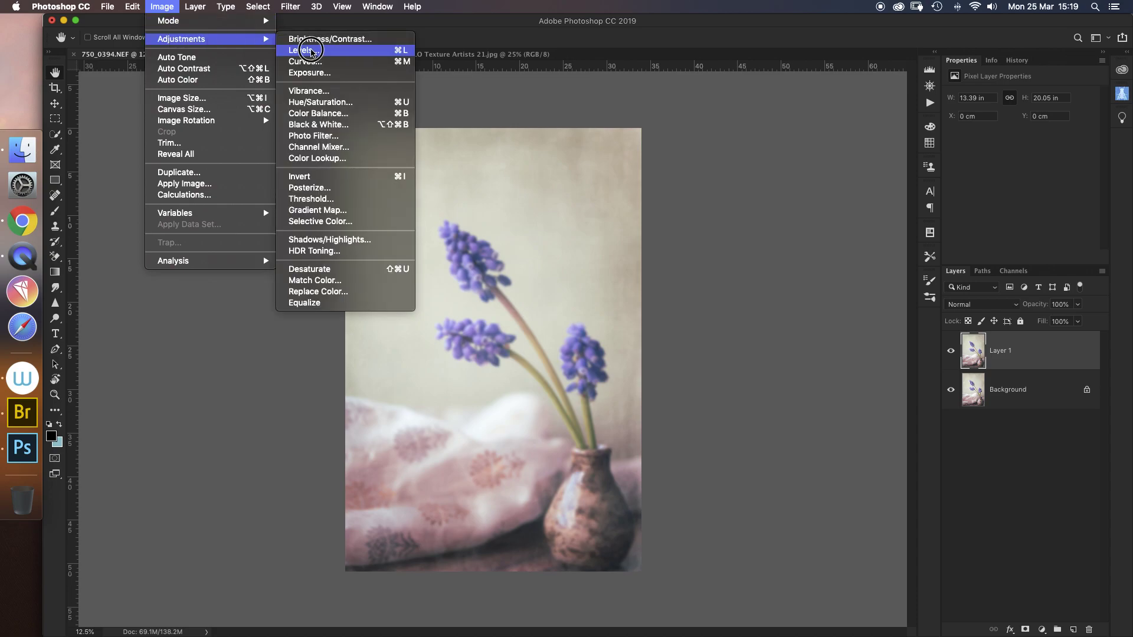
pyautogui.click(301, 50)
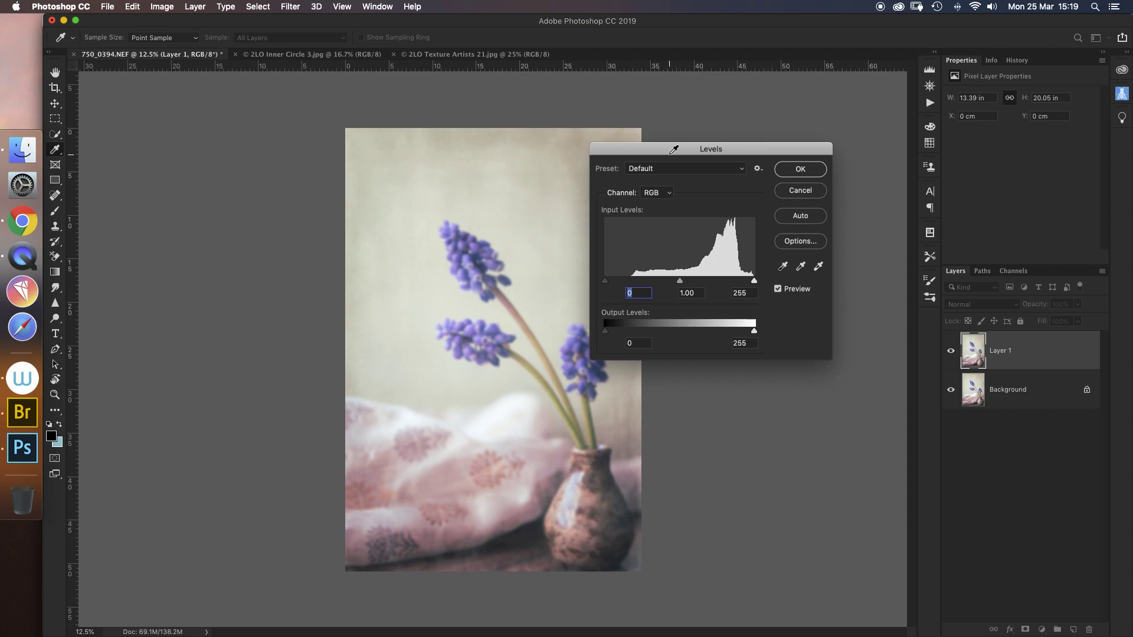
pyautogui.moveTo(710, 149); pyautogui.dragTo(749, 123)
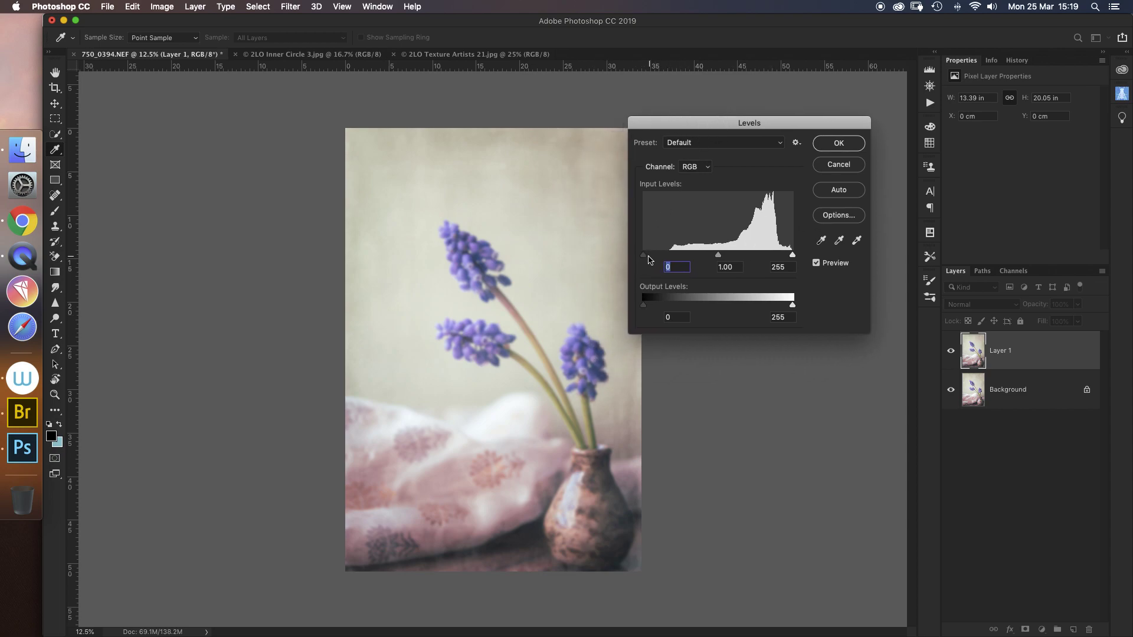
pyautogui.moveTo(642, 255); pyautogui.dragTo(664, 258)
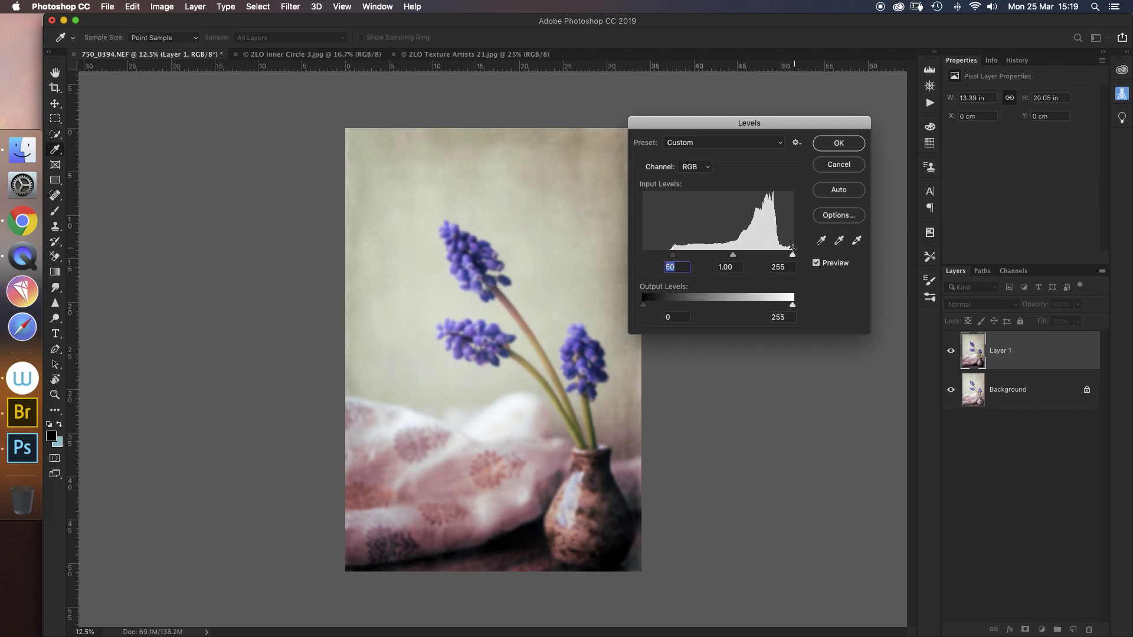
pyautogui.moveTo(792, 254); pyautogui.dragTo(783, 254)
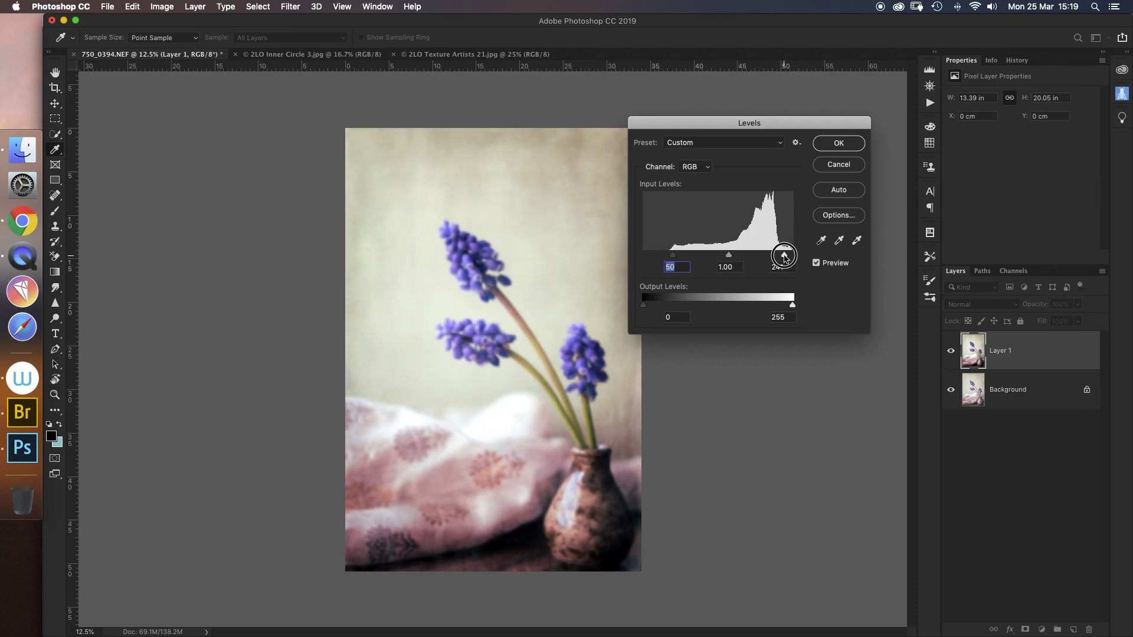
pyautogui.moveTo(783, 256); pyautogui.dragTo(778, 256)
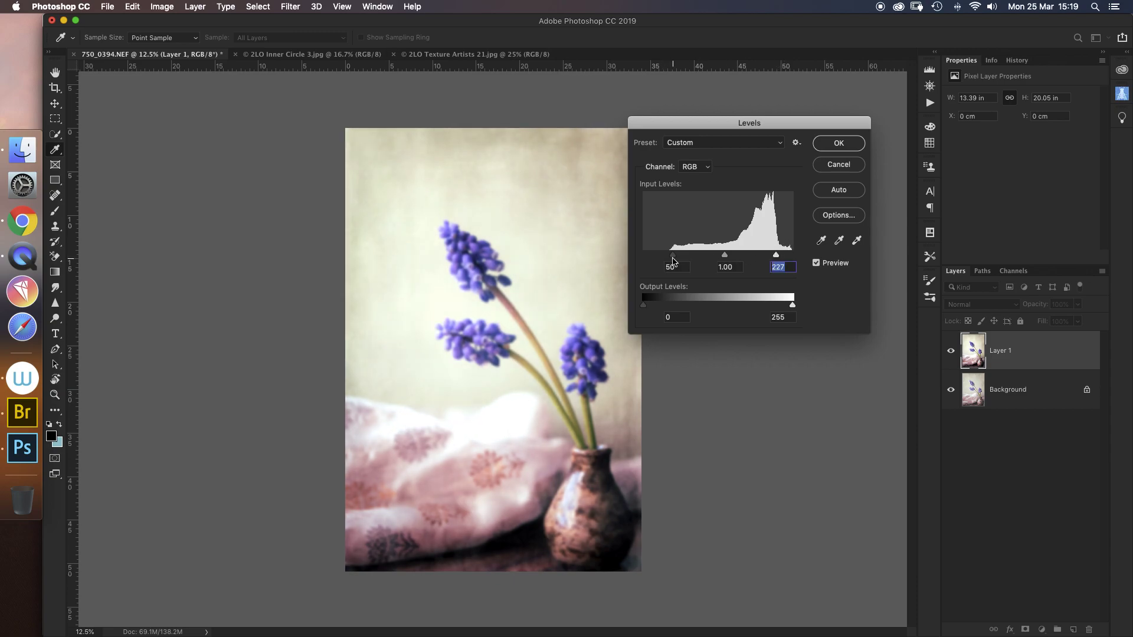
pyautogui.moveTo(671, 255); pyautogui.dragTo(679, 255)
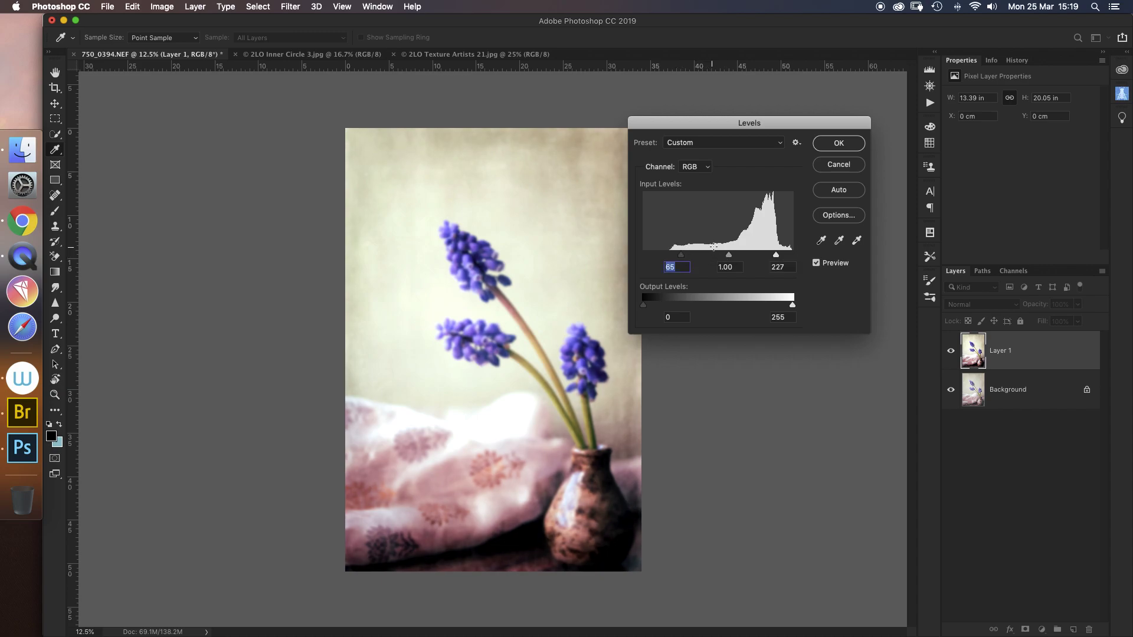
pyautogui.click(838, 143)
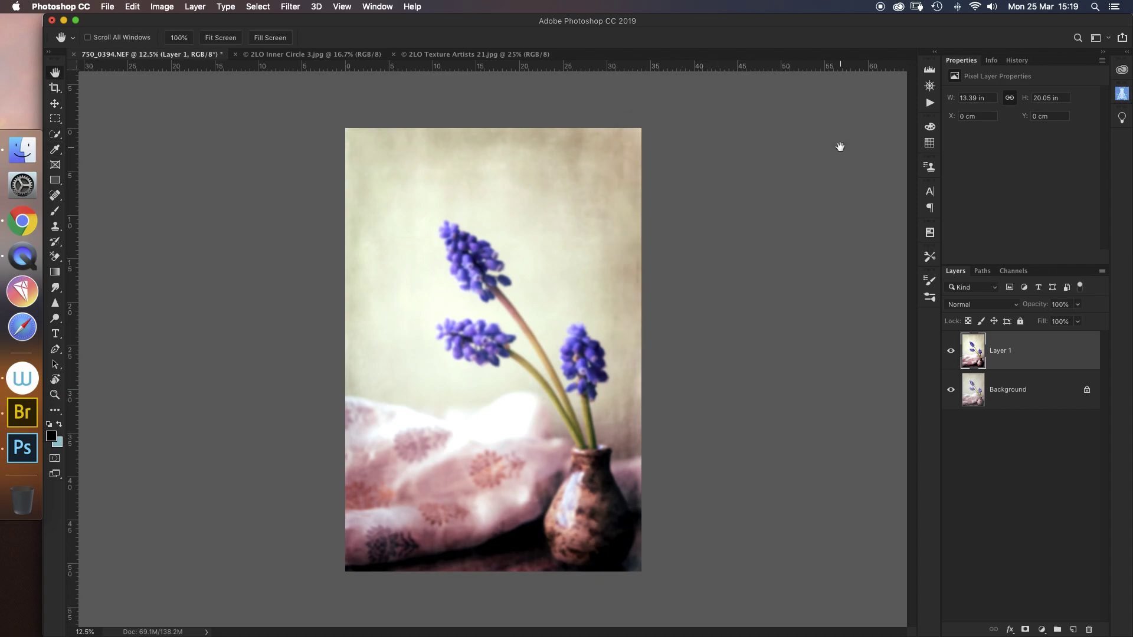
pyautogui.moveTo(765, 250)
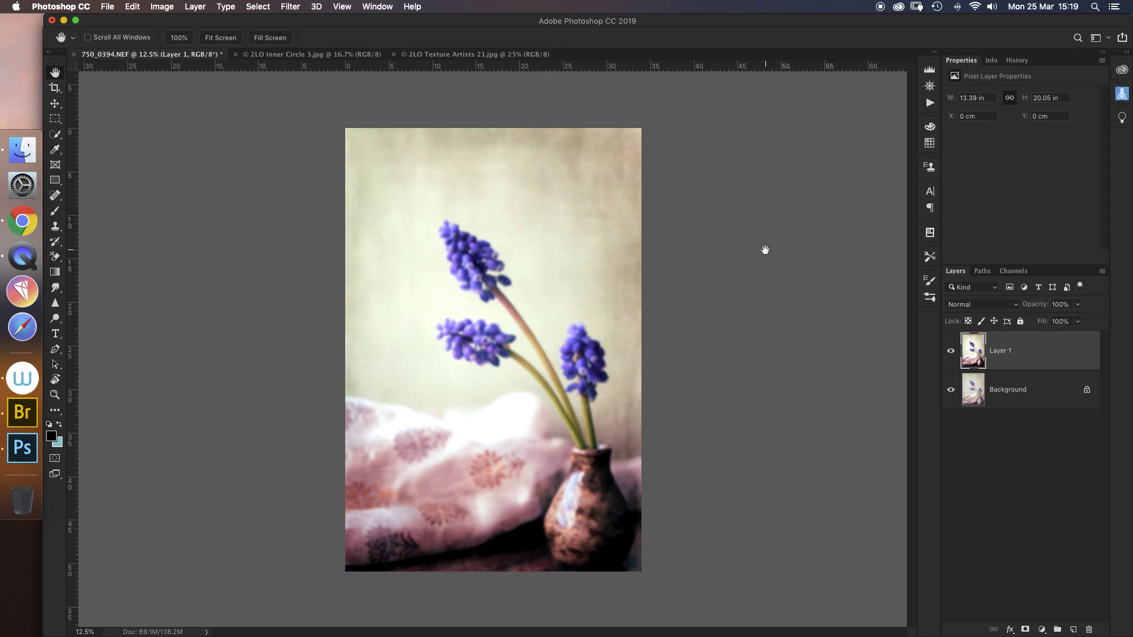
pyautogui.moveTo(790, 256)
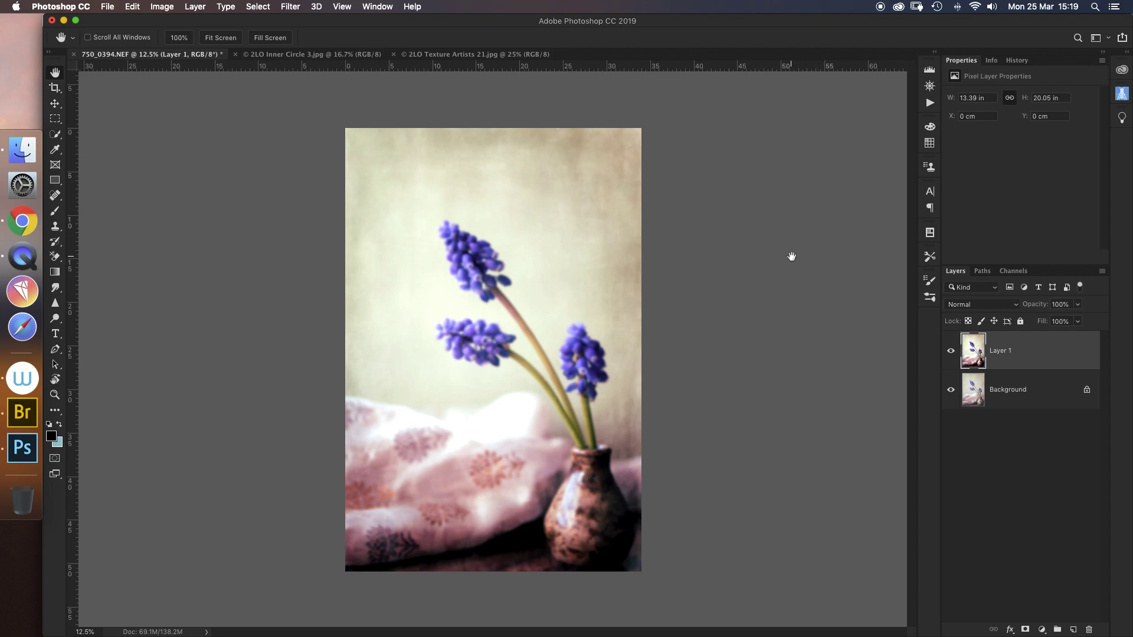
pyautogui.moveTo(780, 249)
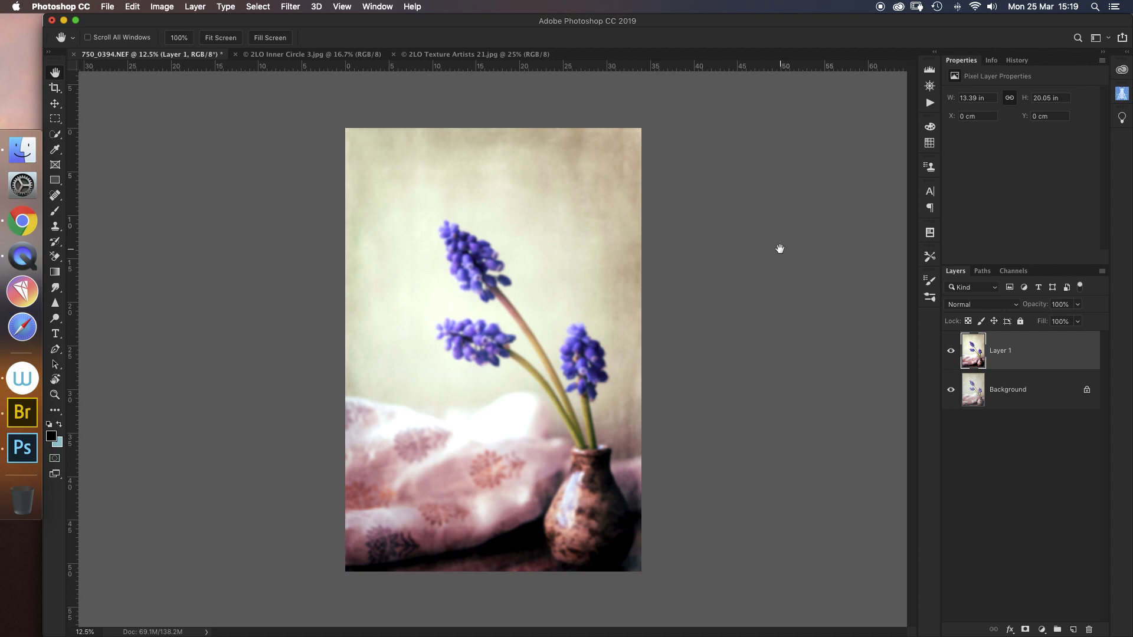
pyautogui.moveTo(678, 281)
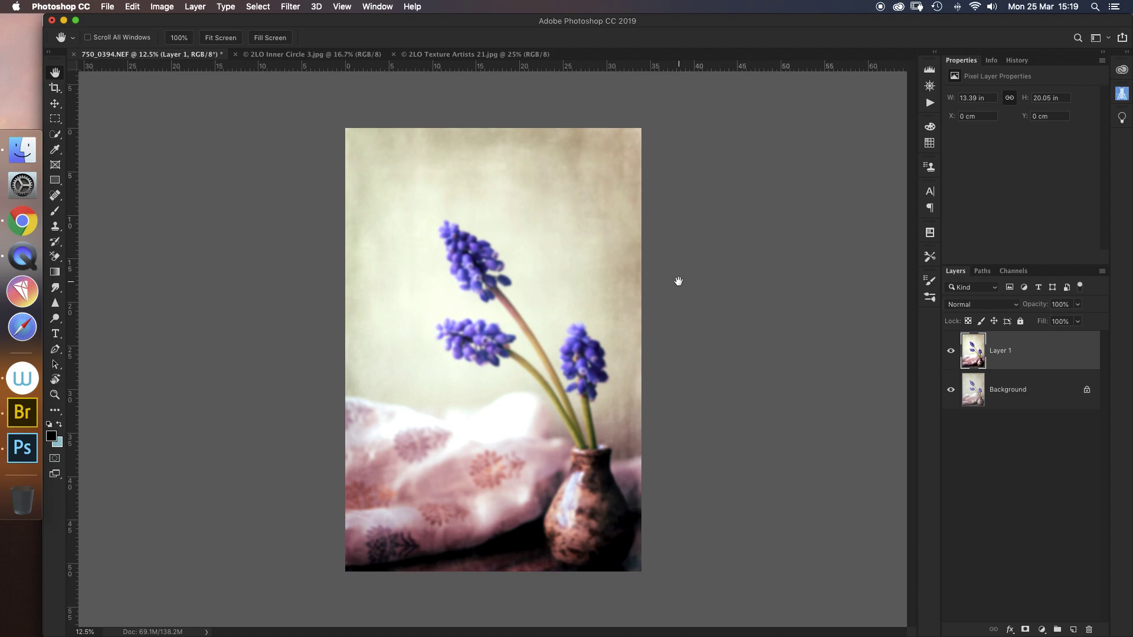
pyautogui.moveTo(1042, 310)
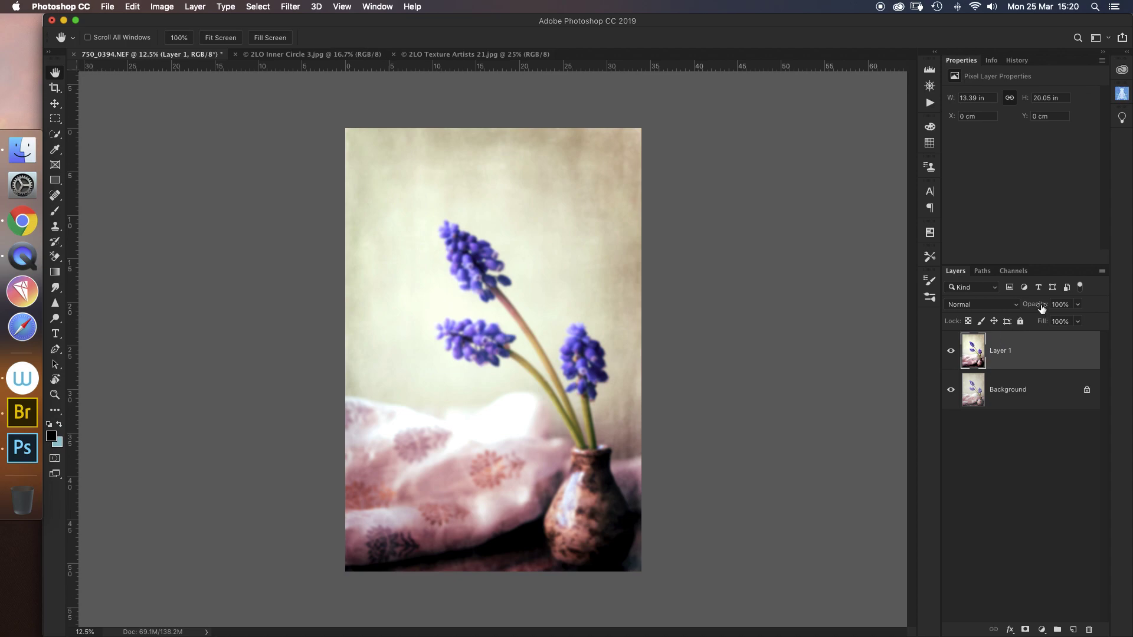
# Lower Layer 1's opacity to 15% for a subtle glow.
pyautogui.click(1059, 304)
pyautogui.write('15')
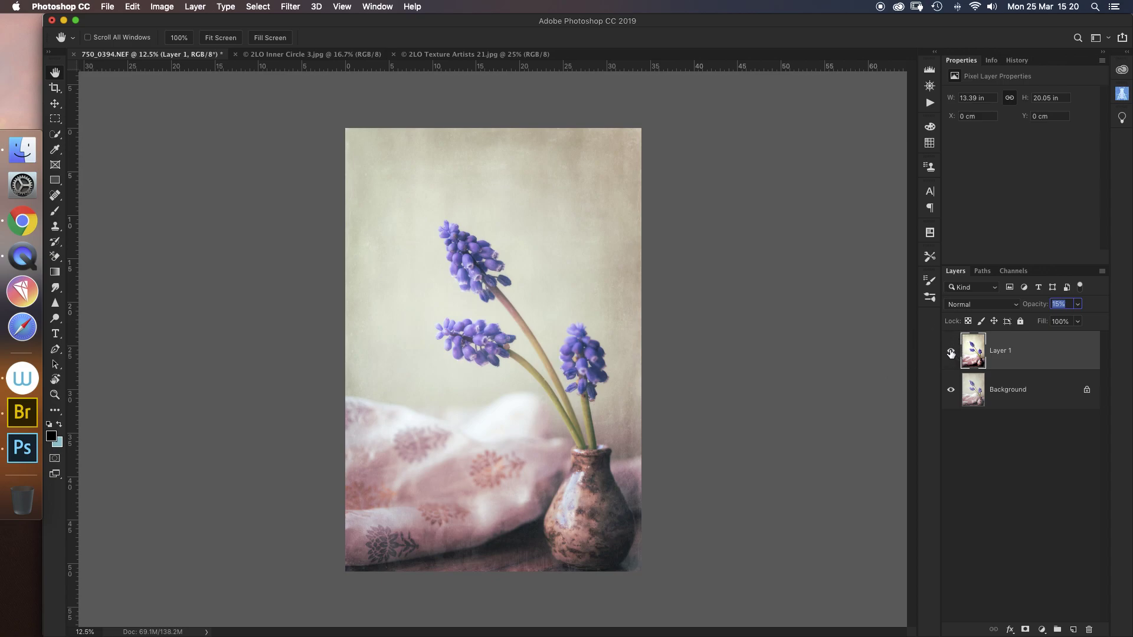
# Toggle Layer 1's visibility to compare the photo with and without the glow.
pyautogui.click(951, 353)
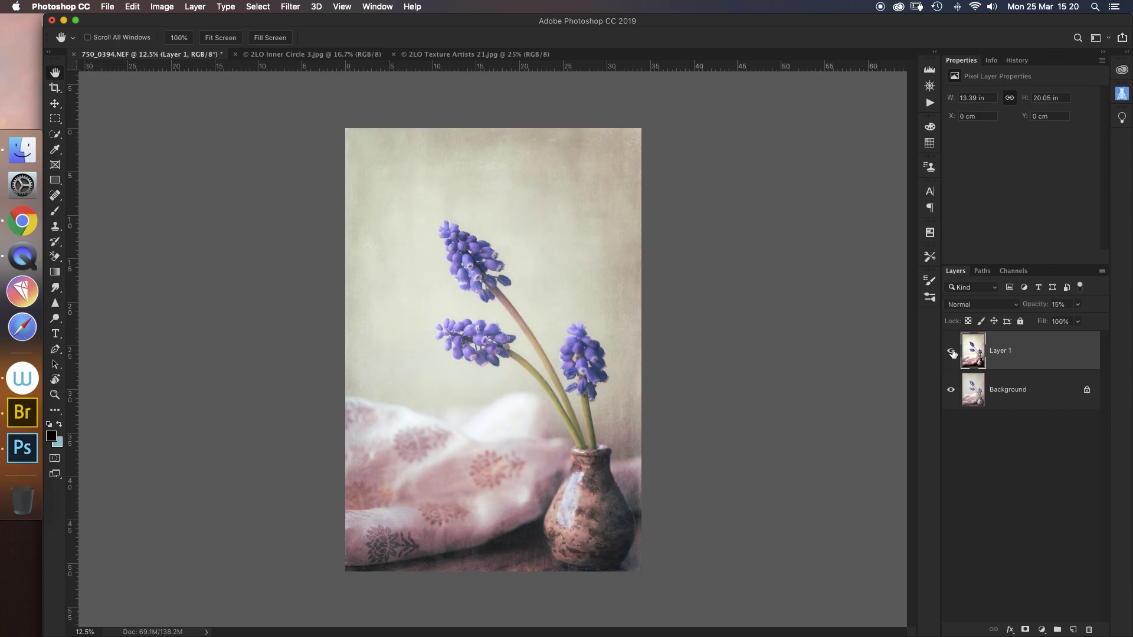
pyautogui.click(951, 352)
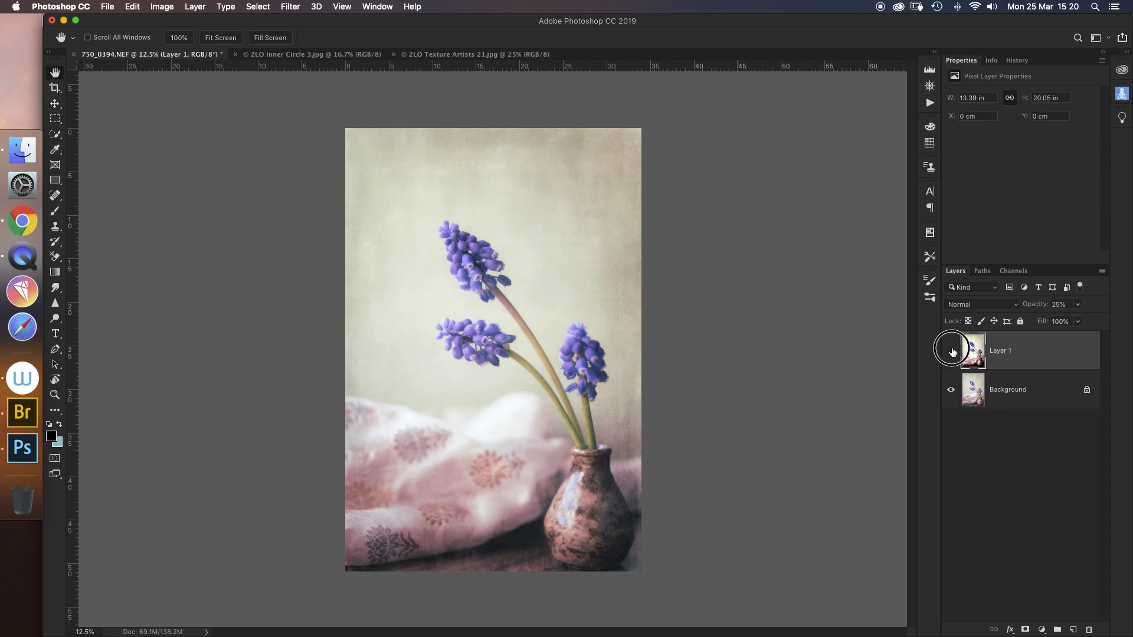
pyautogui.click(951, 350)
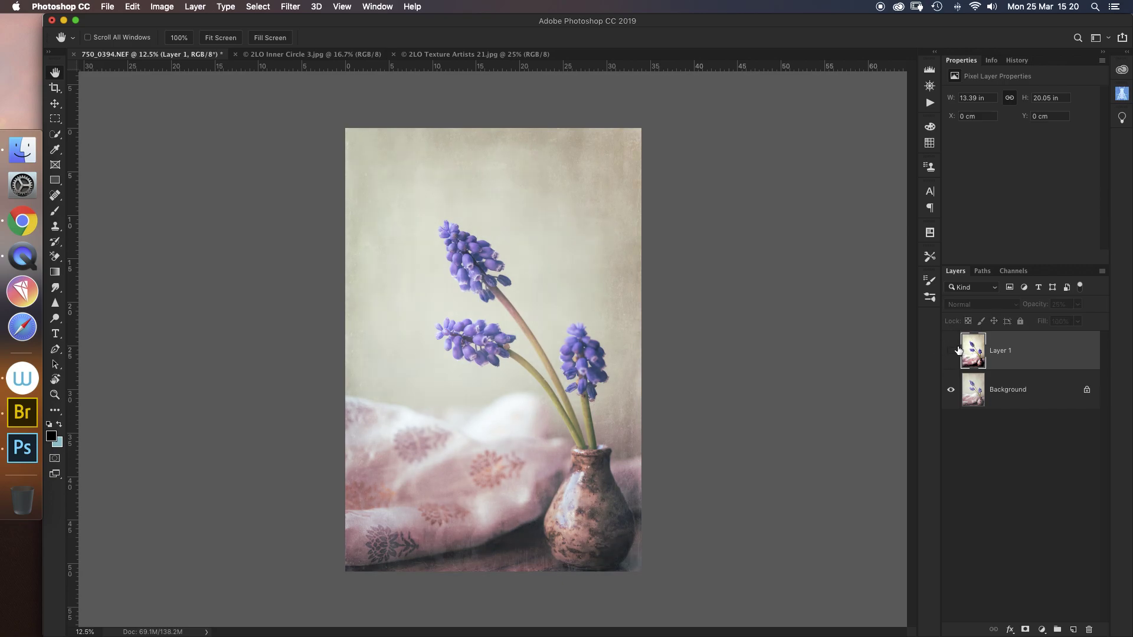
pyautogui.click(1032, 304)
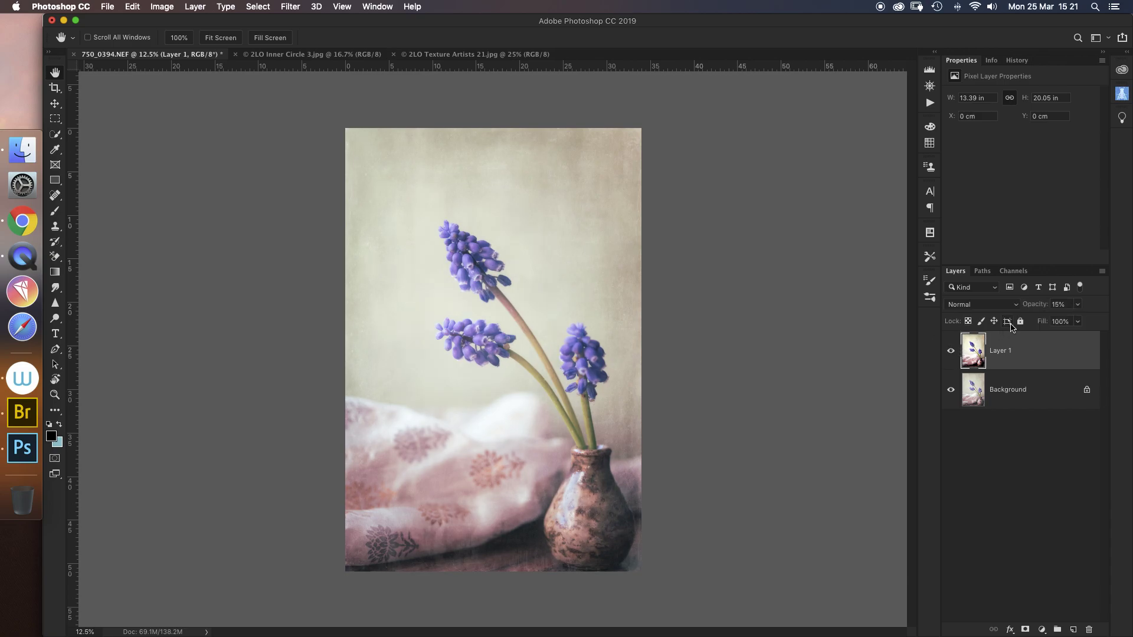
pyautogui.moveTo(1007, 321)
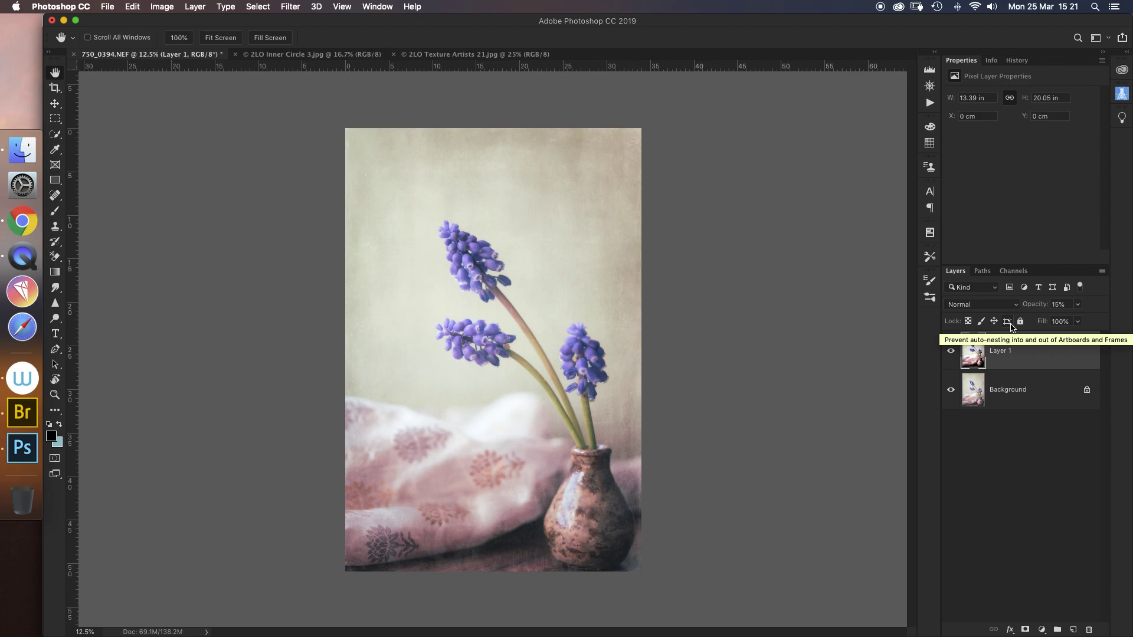
pyautogui.moveTo(1011, 325)
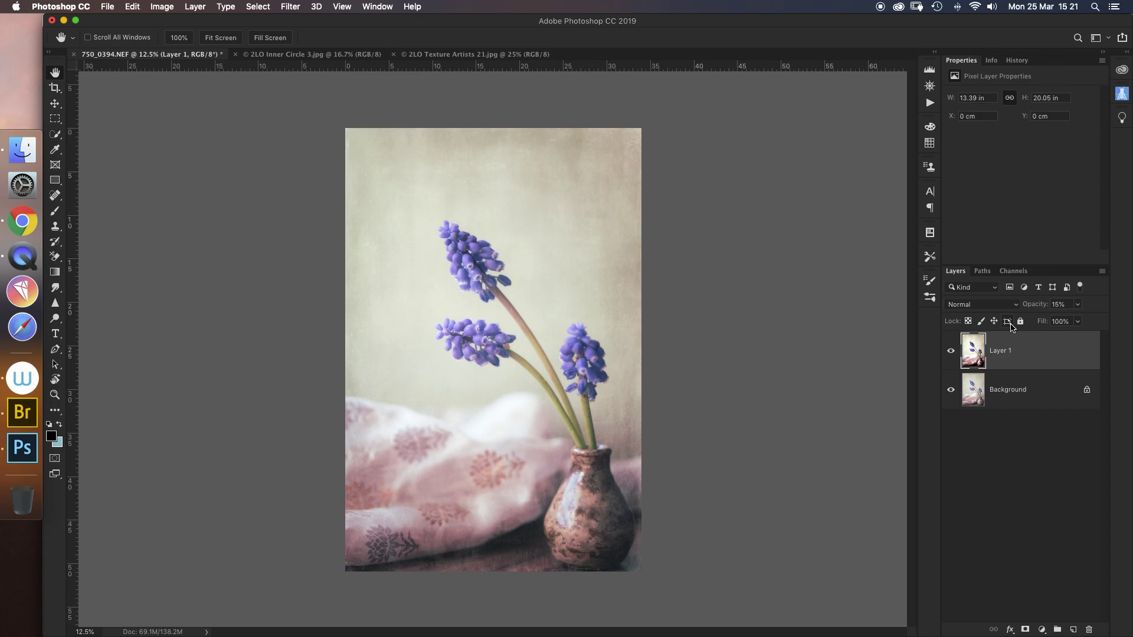
pyautogui.moveTo(1009, 330)
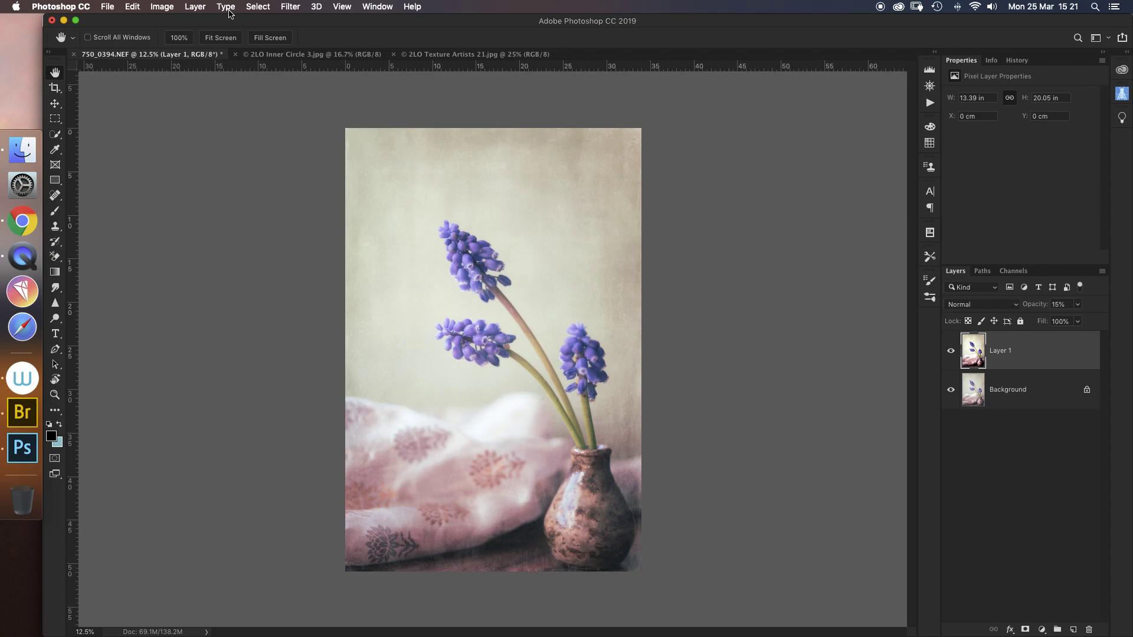
# Flatten the image into a single Background layer.
pyautogui.click(195, 7)
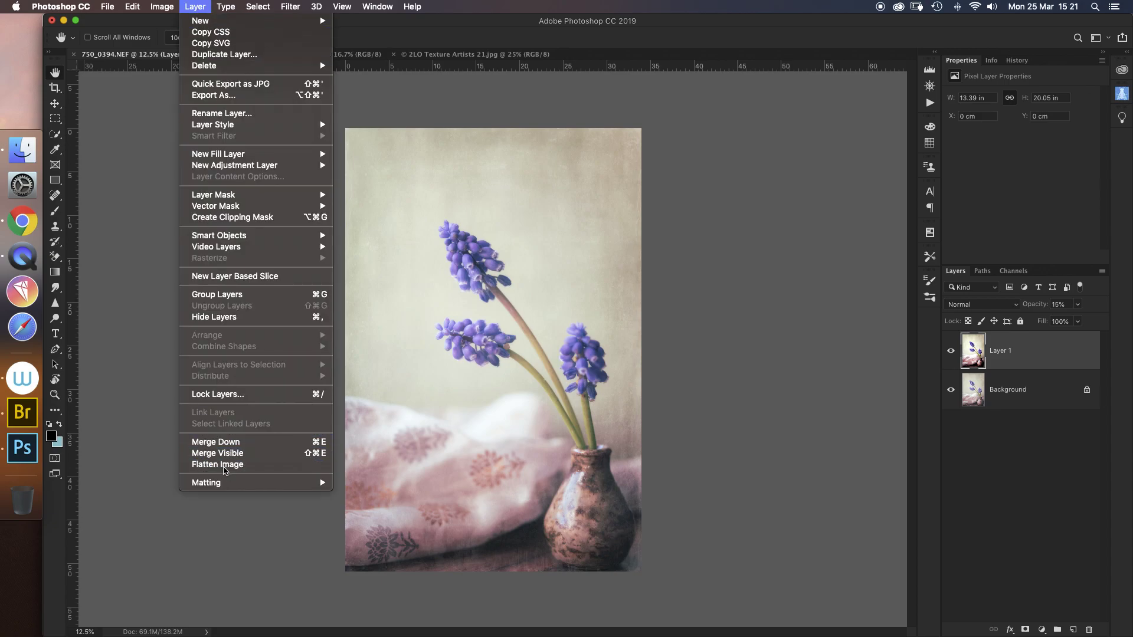
pyautogui.click(217, 465)
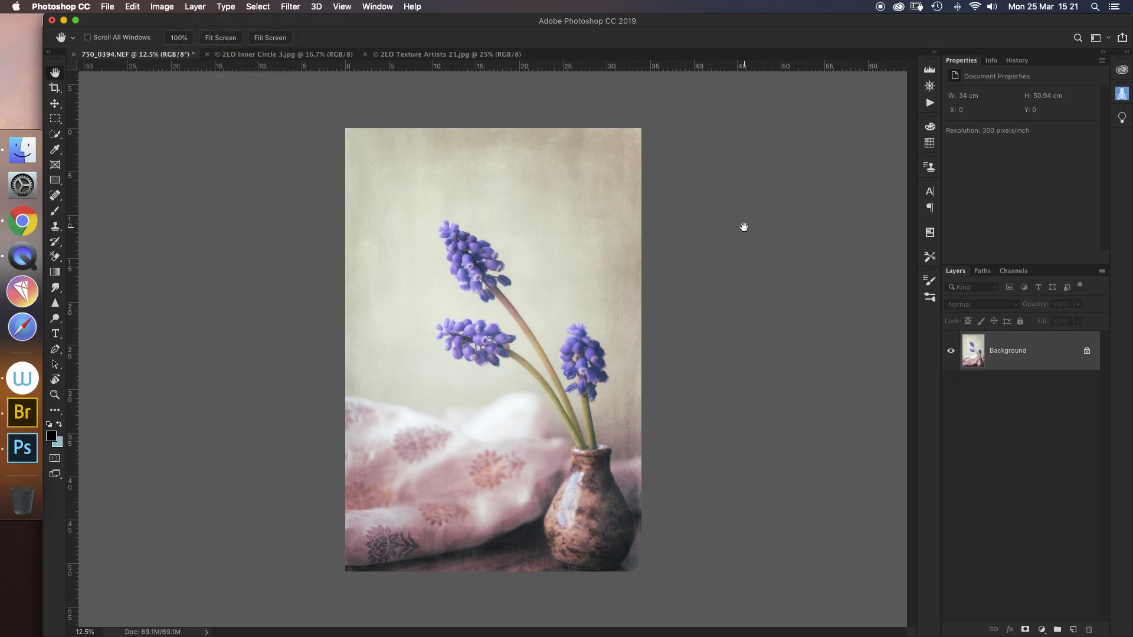